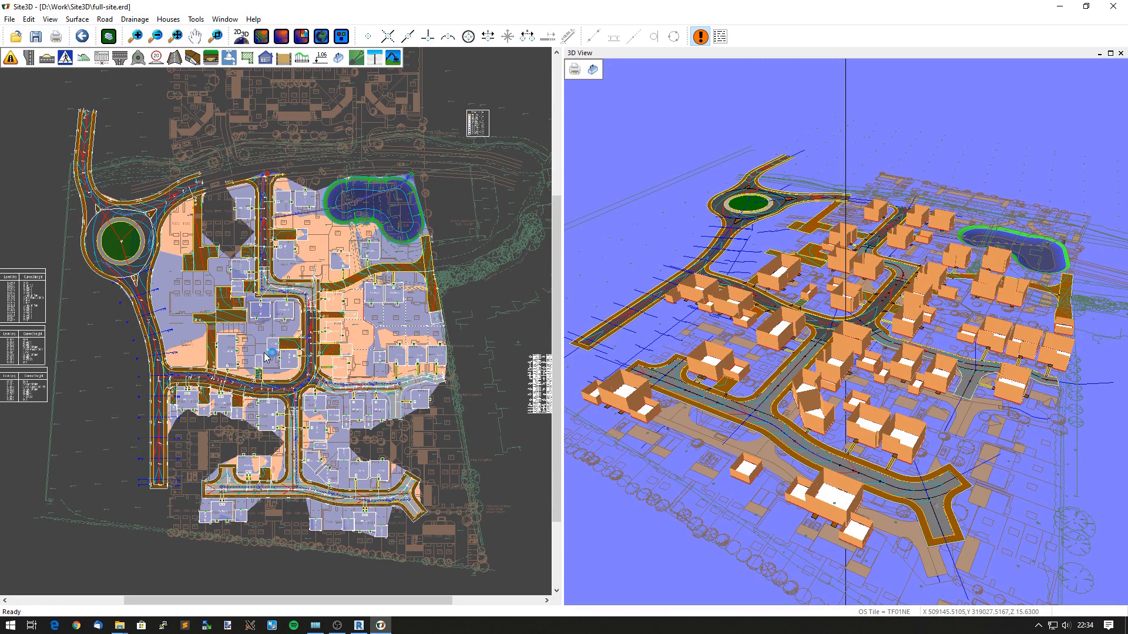
pyautogui.moveTo(295, 340)
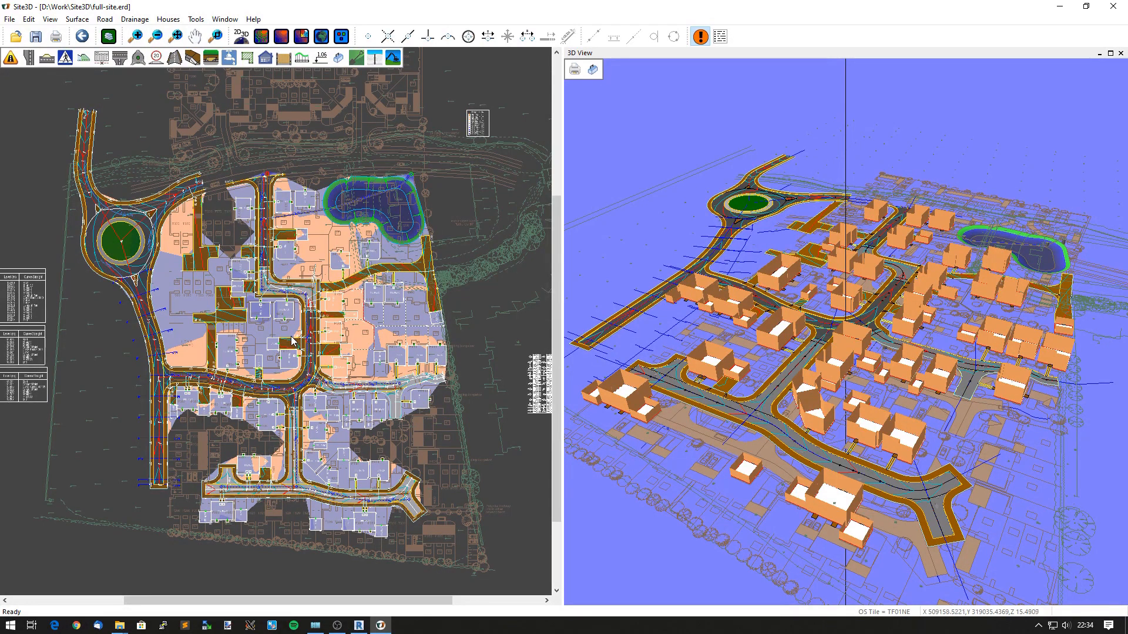
# - Start the IFC export with all design items ticked and base point 0,0,0
pyautogui.click(10, 19)
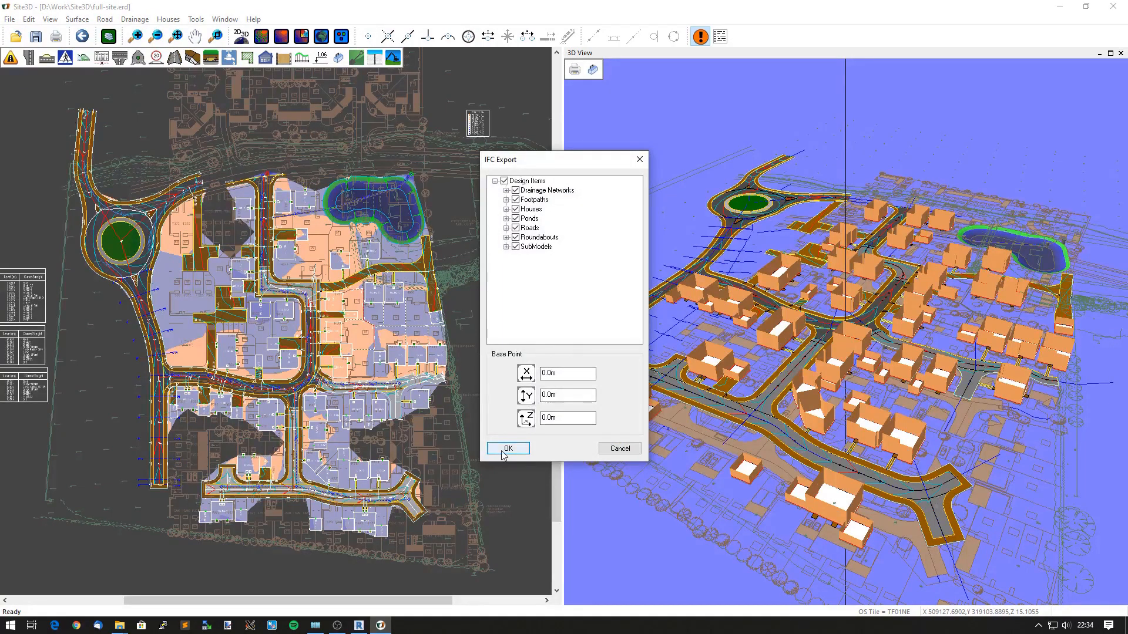
# - Confirm the export settings and save as full-site.ifc in D:\Work\Site3D
pyautogui.click(507, 448)
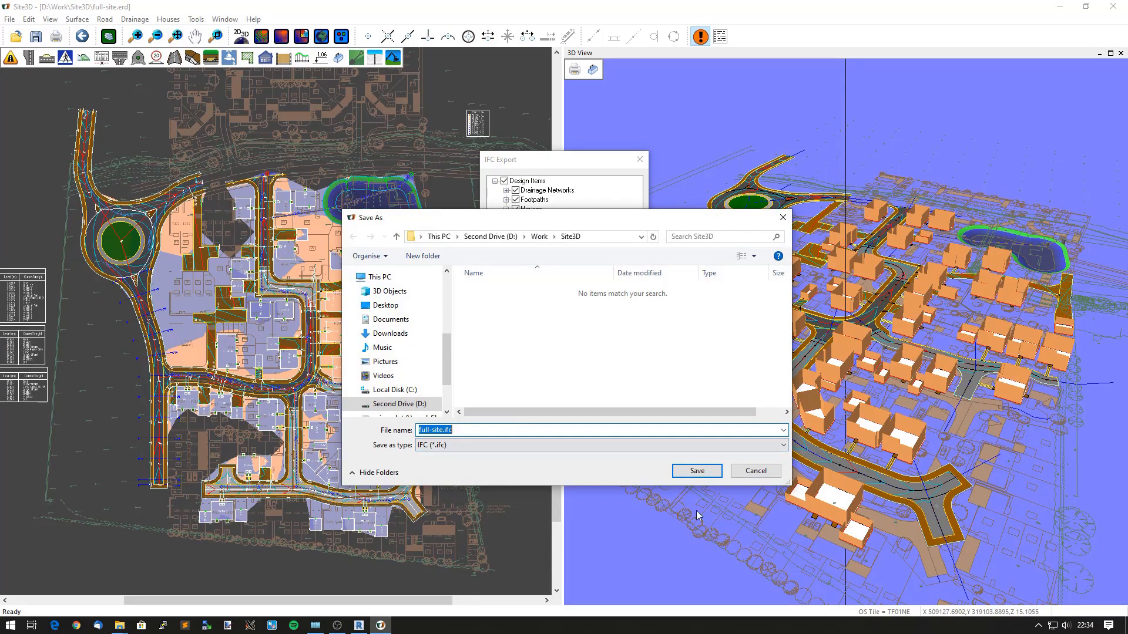
pyautogui.click(694, 469)
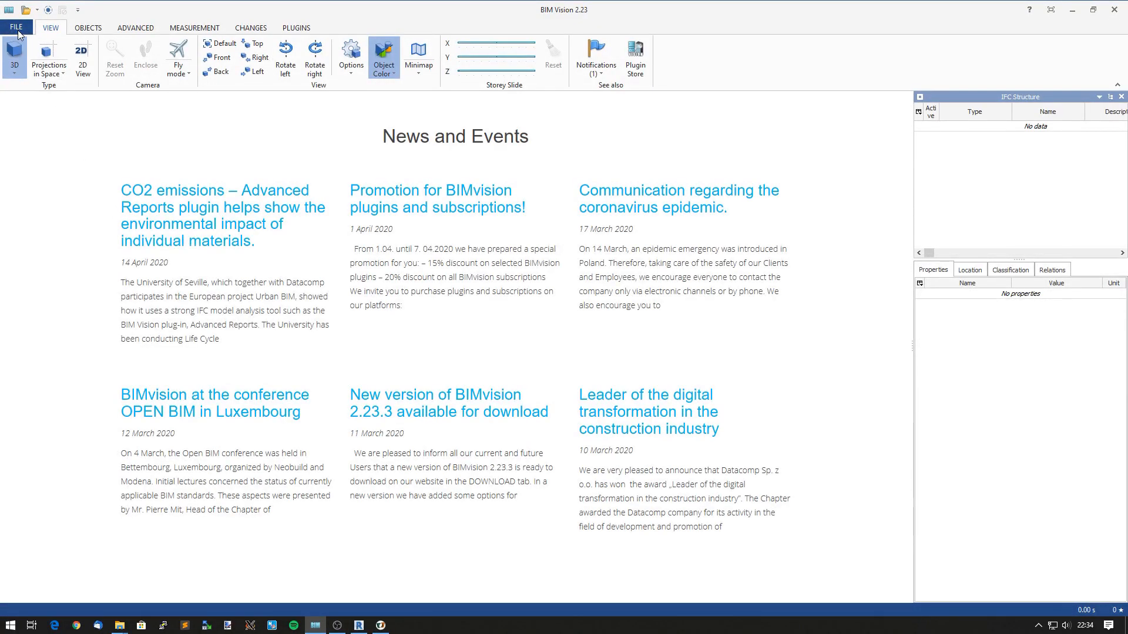
# - Load full-site.ifc from D:\Work\Site3D into BIM Vision
pyautogui.click(15, 27)
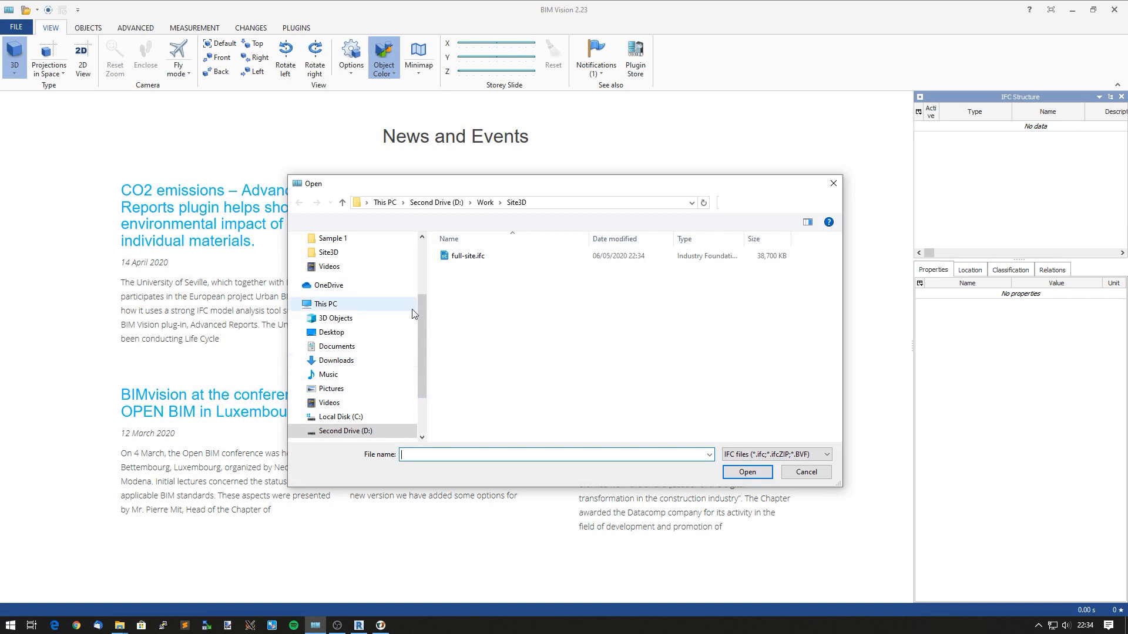
pyautogui.click(746, 473)
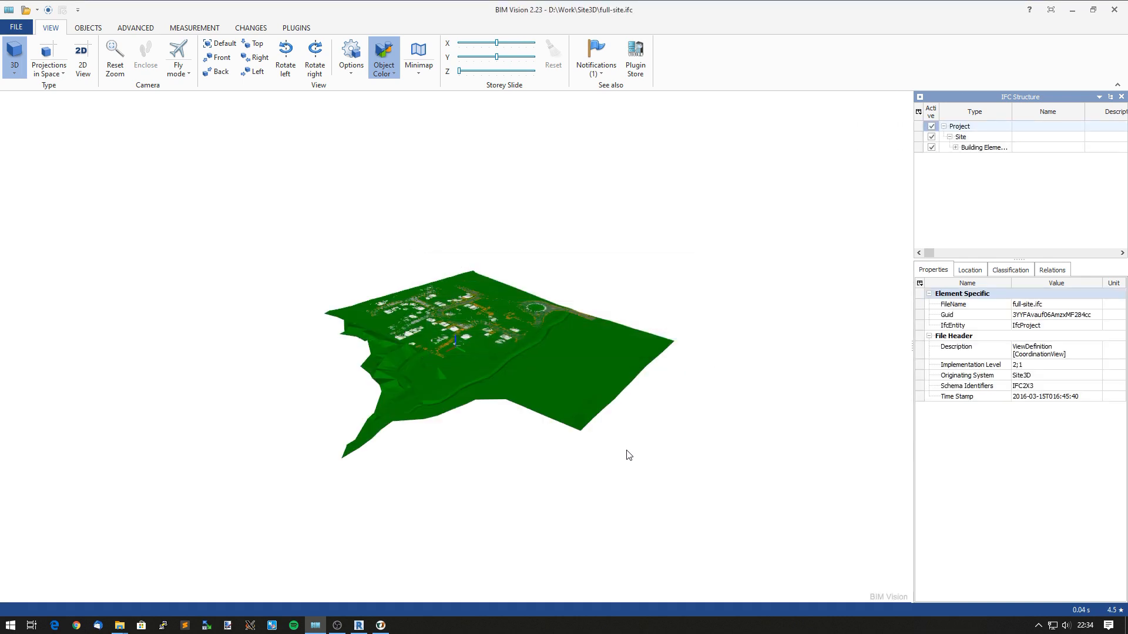
pyautogui.moveTo(420, 324)
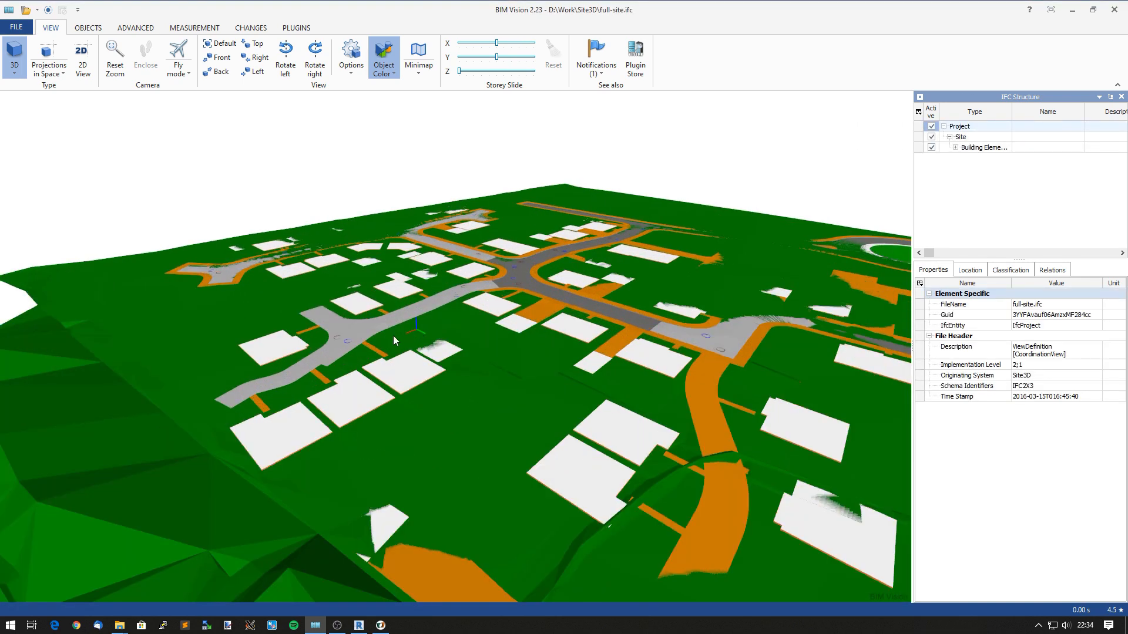
pyautogui.moveTo(132, 338)
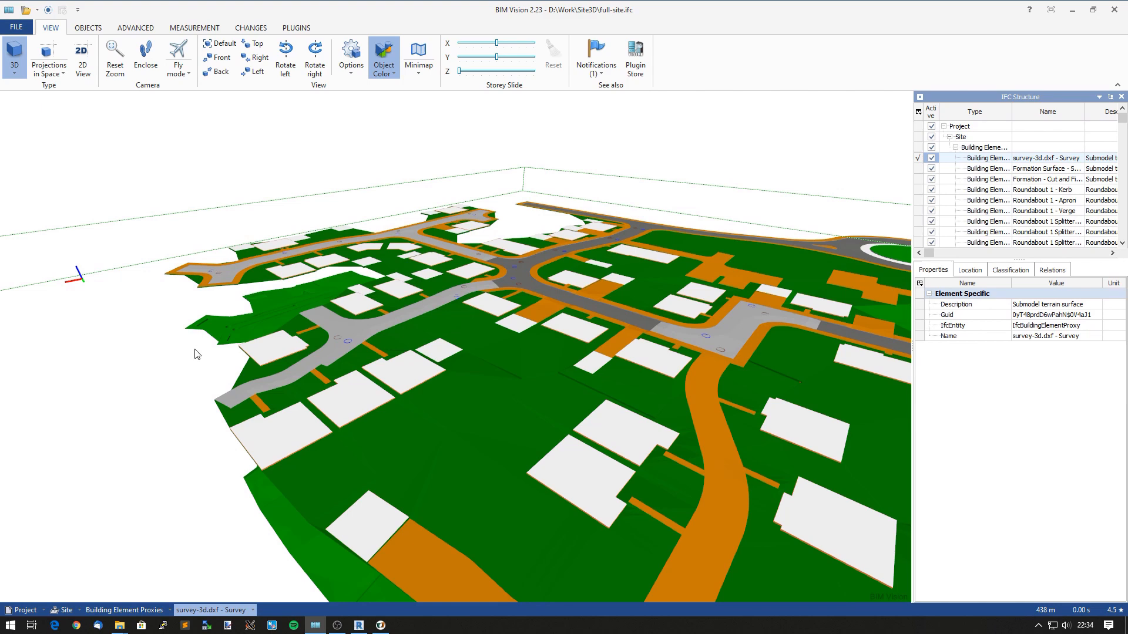
pyautogui.moveTo(453, 430)
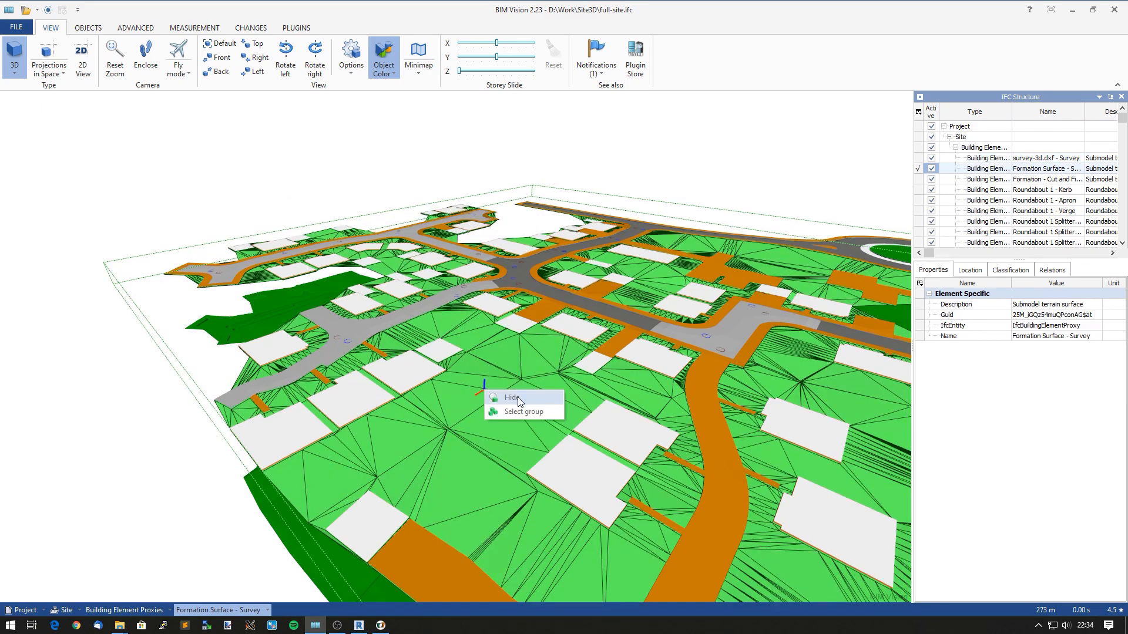
# - Hide the formation surface and the cut and fill verge surface to expose the drainage
pyautogui.click(511, 398)
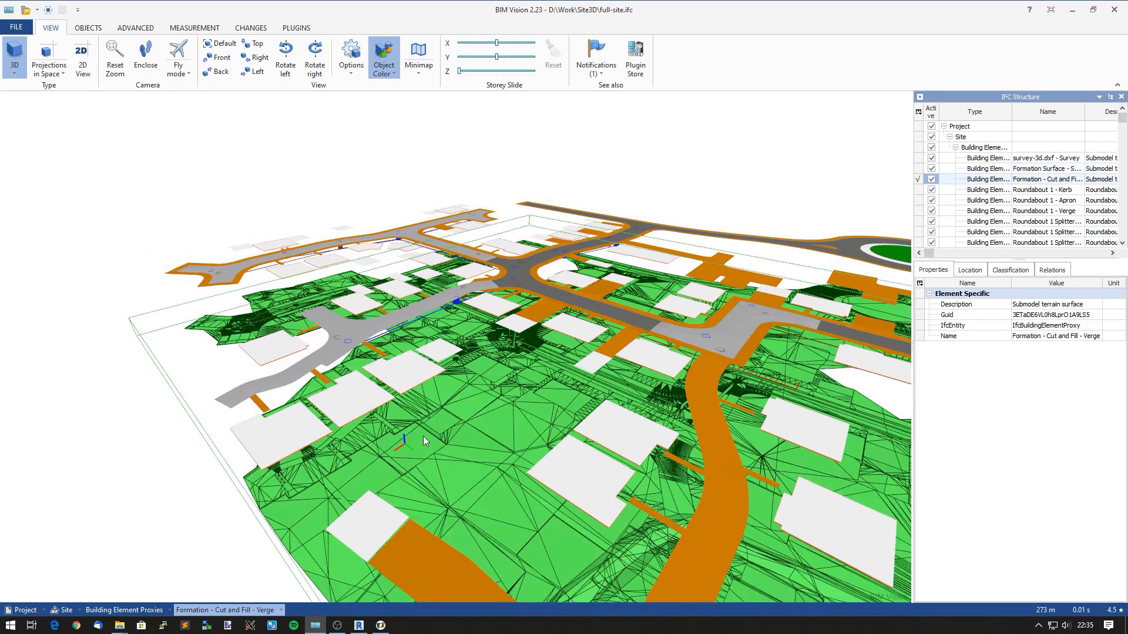
pyautogui.rightClick(473, 440)
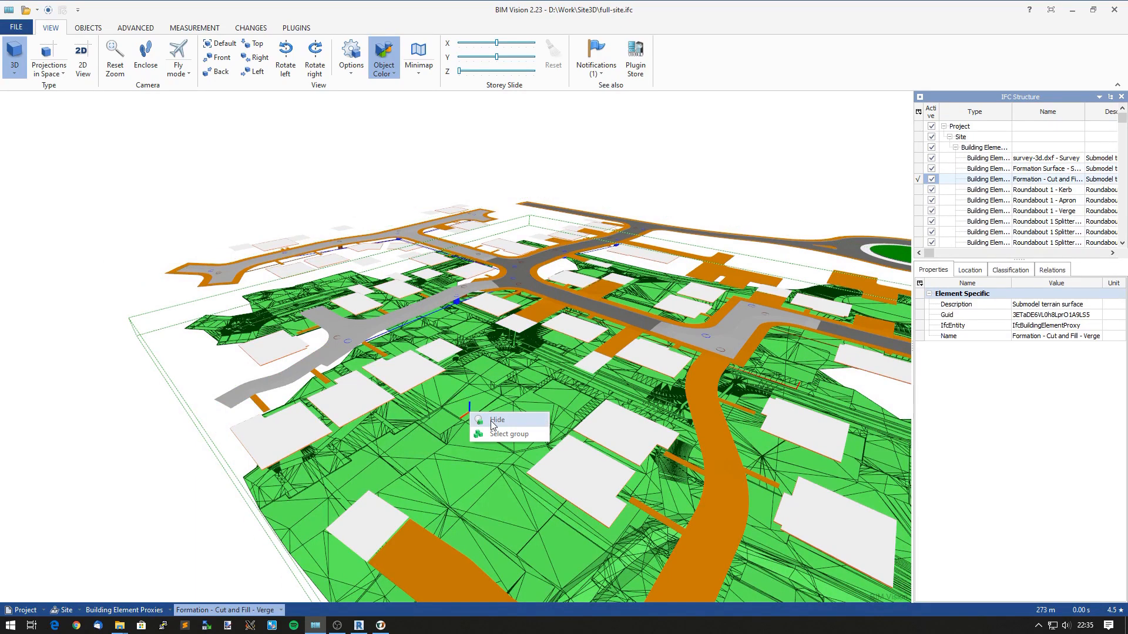
pyautogui.click(497, 421)
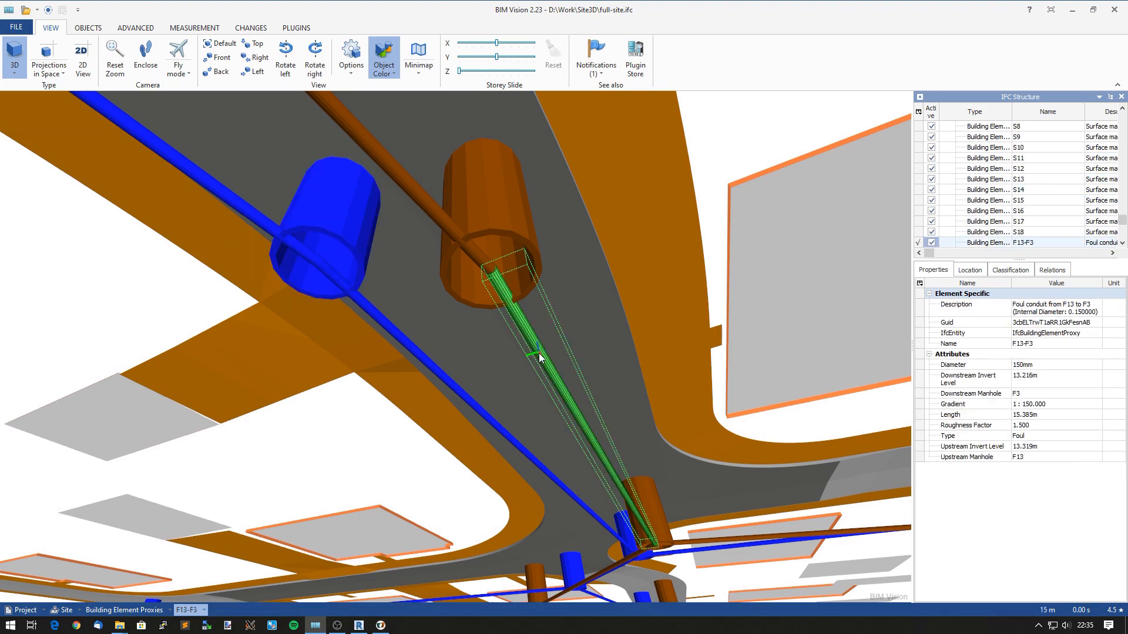
# - Select storm manhole S14 to show its attributes, then return to Site3D
pyautogui.click(328, 230)
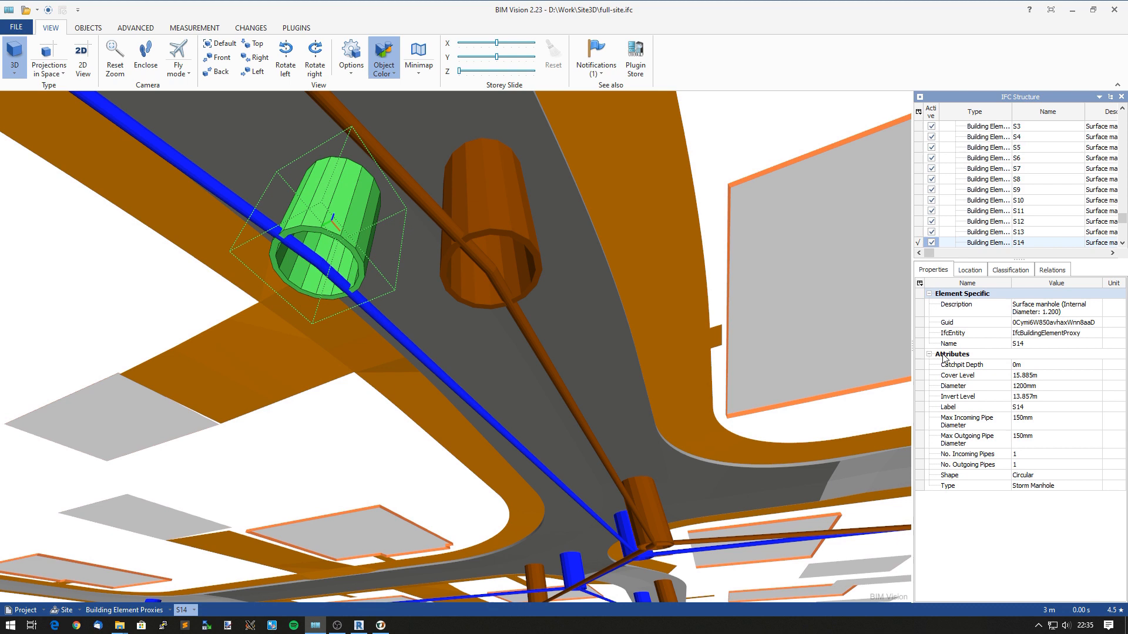
pyautogui.moveTo(893, 481)
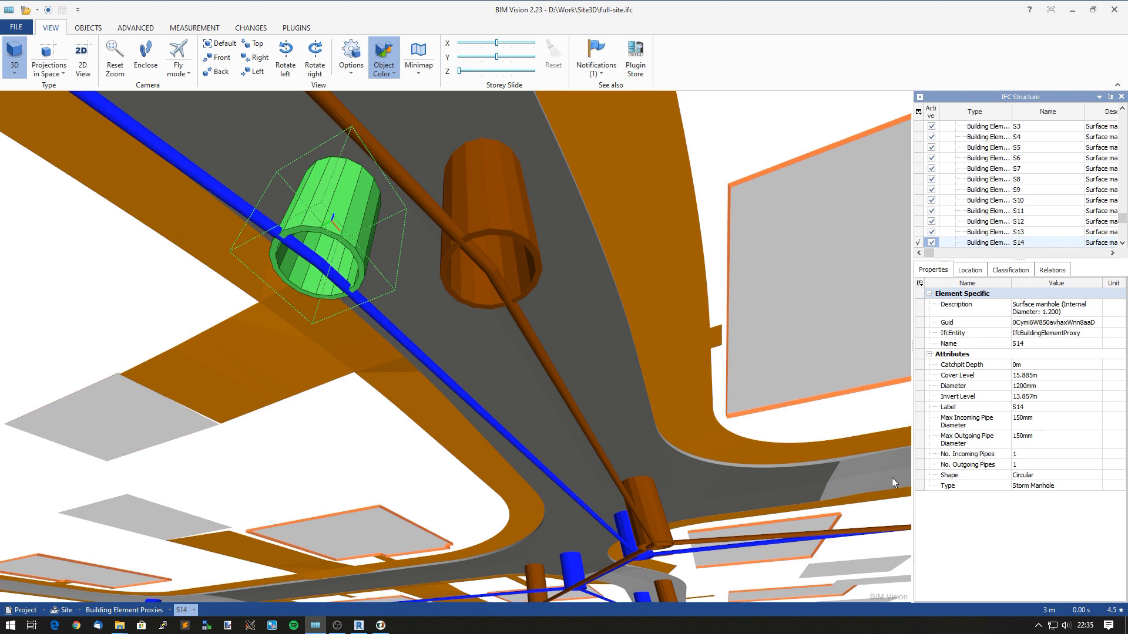
pyautogui.moveTo(838, 446)
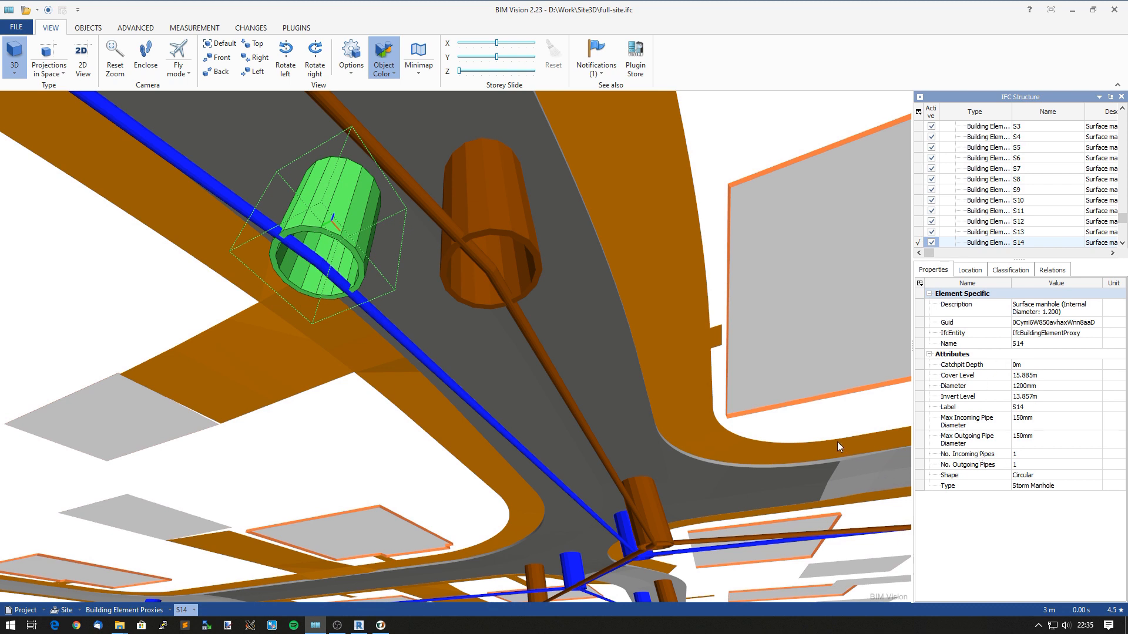
pyautogui.moveTo(1071, 115)
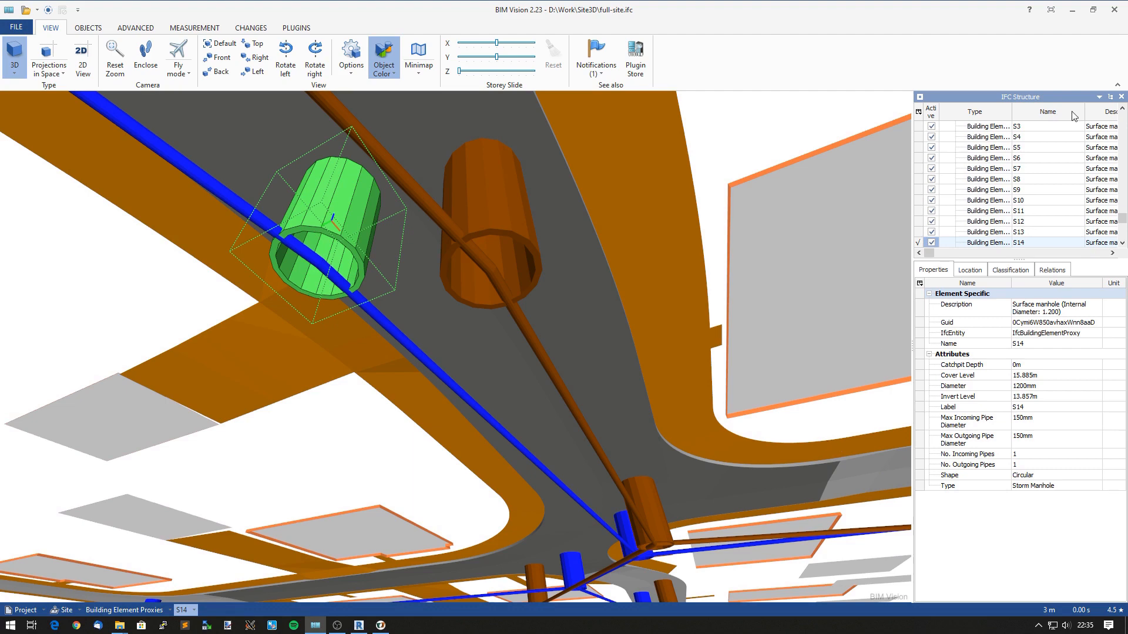
pyautogui.click(357, 624)
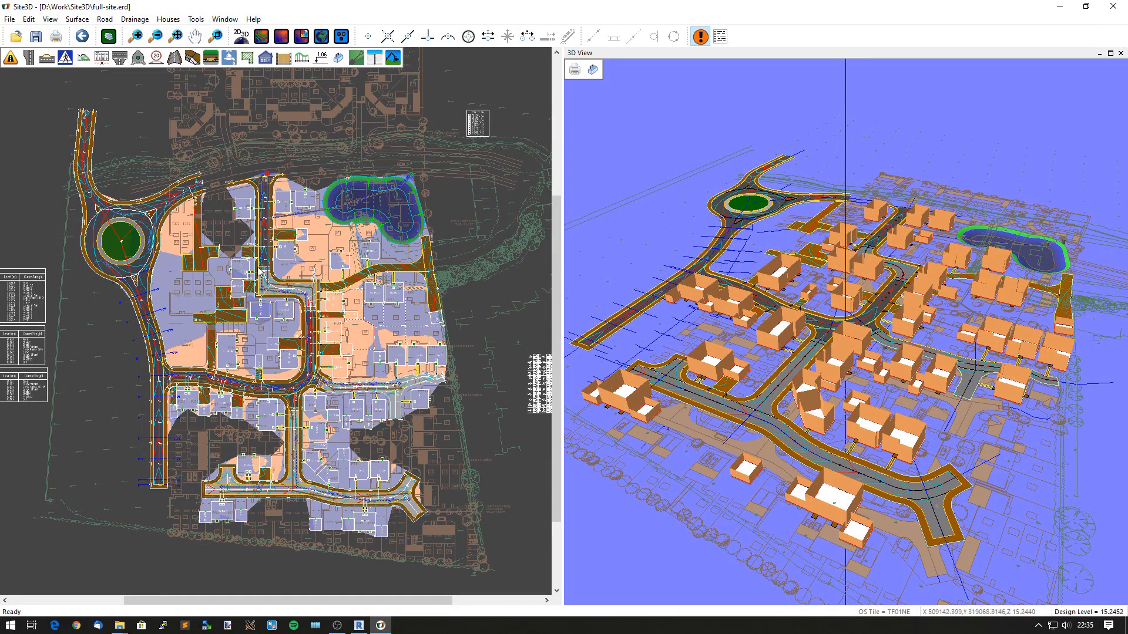
# - Untick the Formation - Cut and Fill, Formation Surface and survey-3d.dxf submodels in IFC Export
pyautogui.click(9, 18)
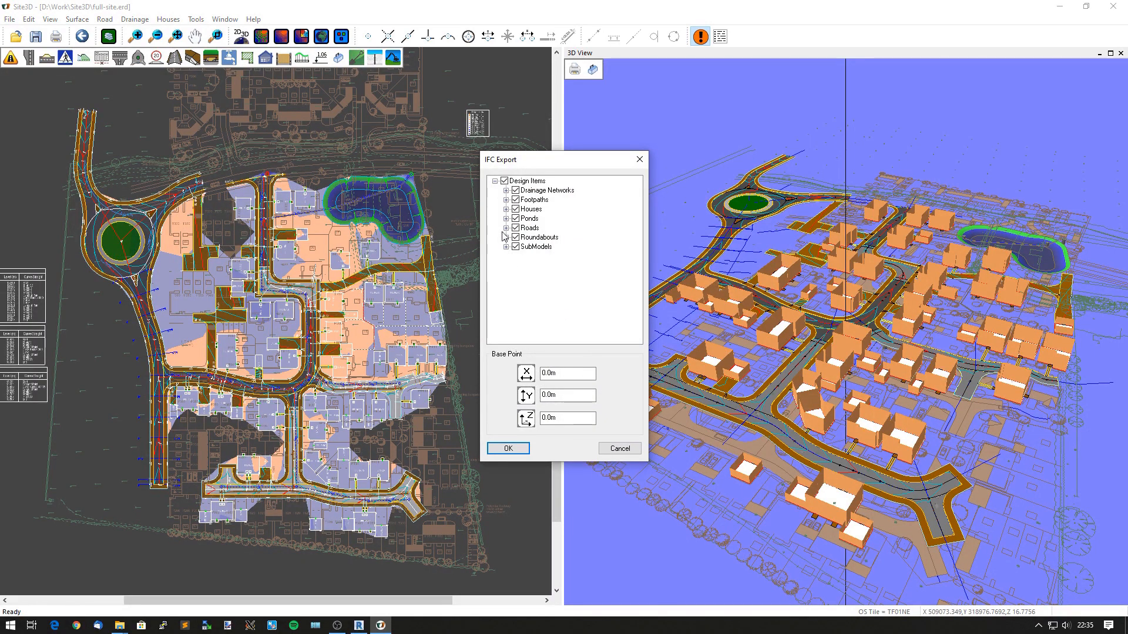
pyautogui.click(506, 246)
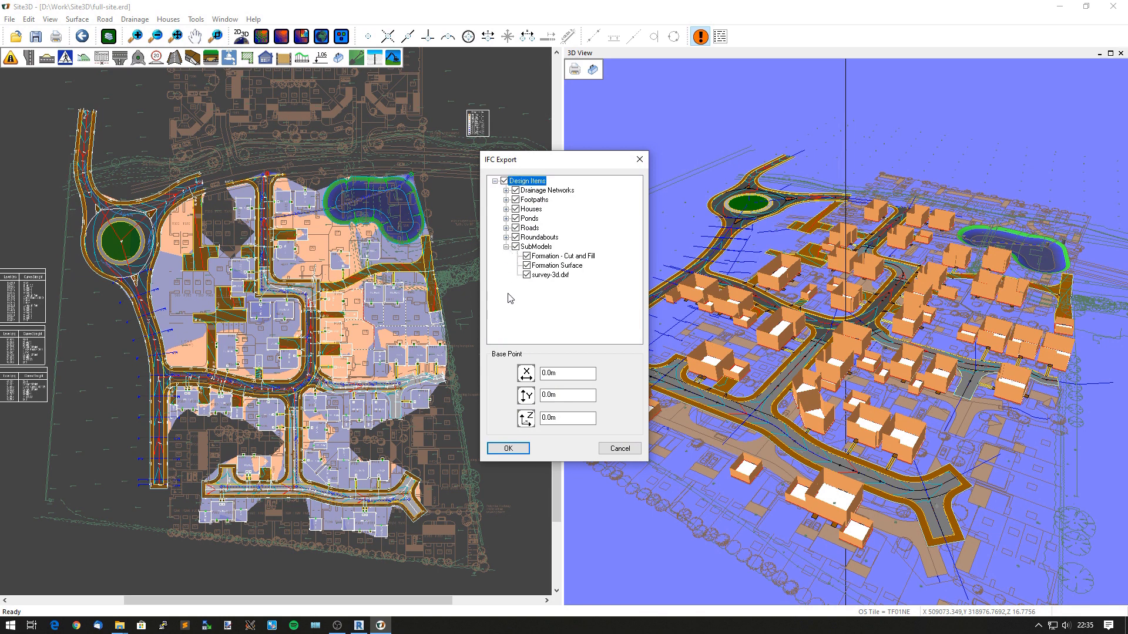
pyautogui.click(517, 274)
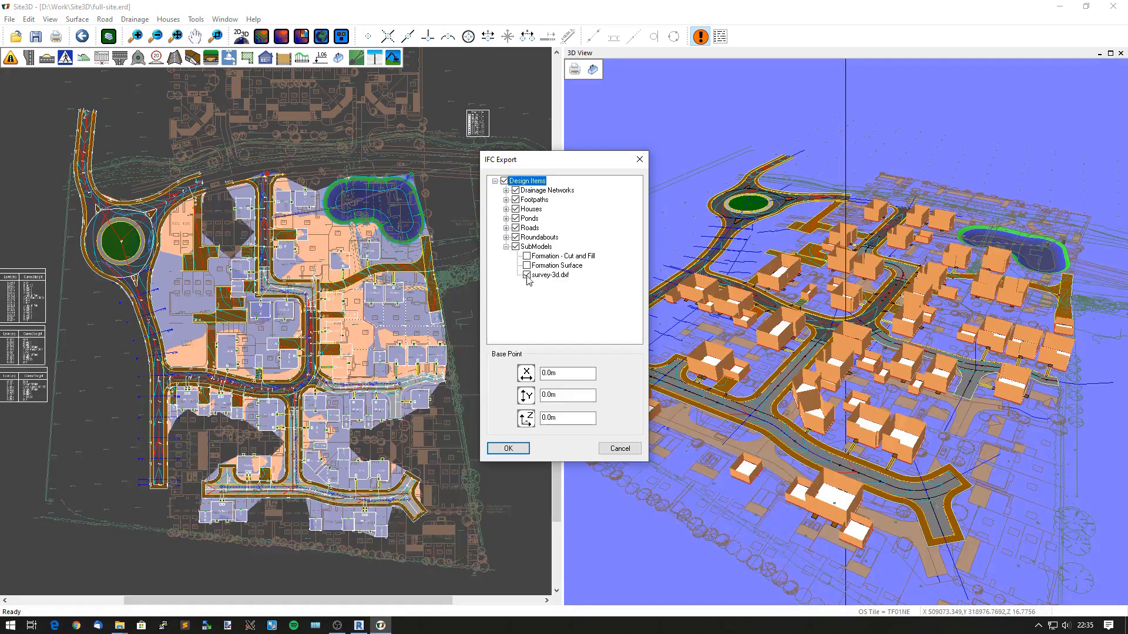
pyautogui.click(516, 275)
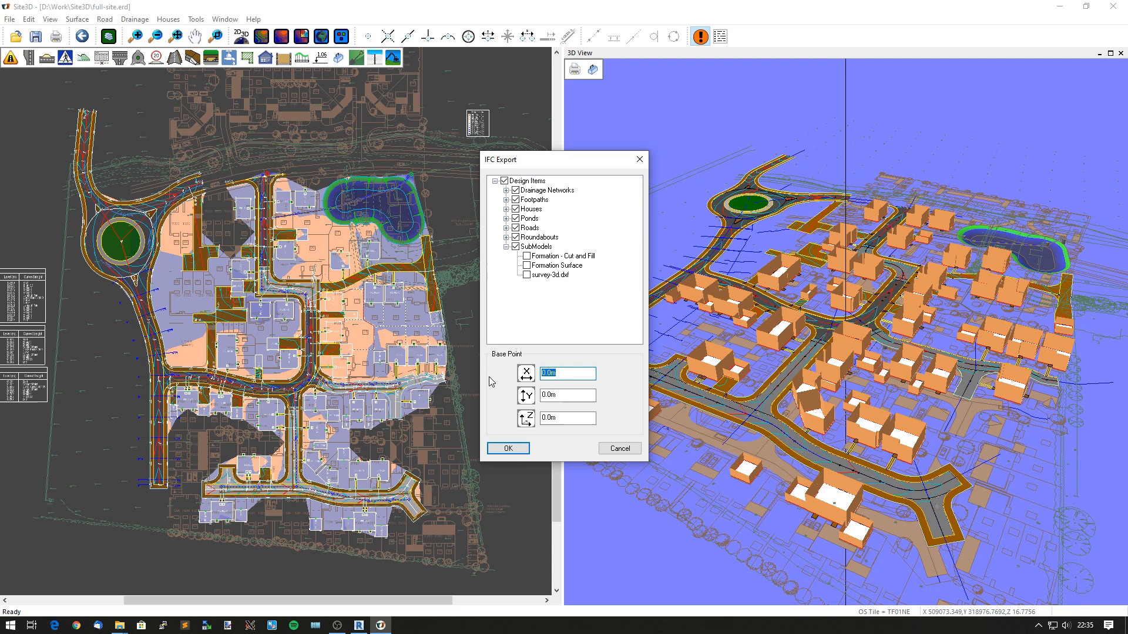
# - Enter base point X 509154, Y 319036 and save the export as full-site.ifc
pyautogui.write('509')
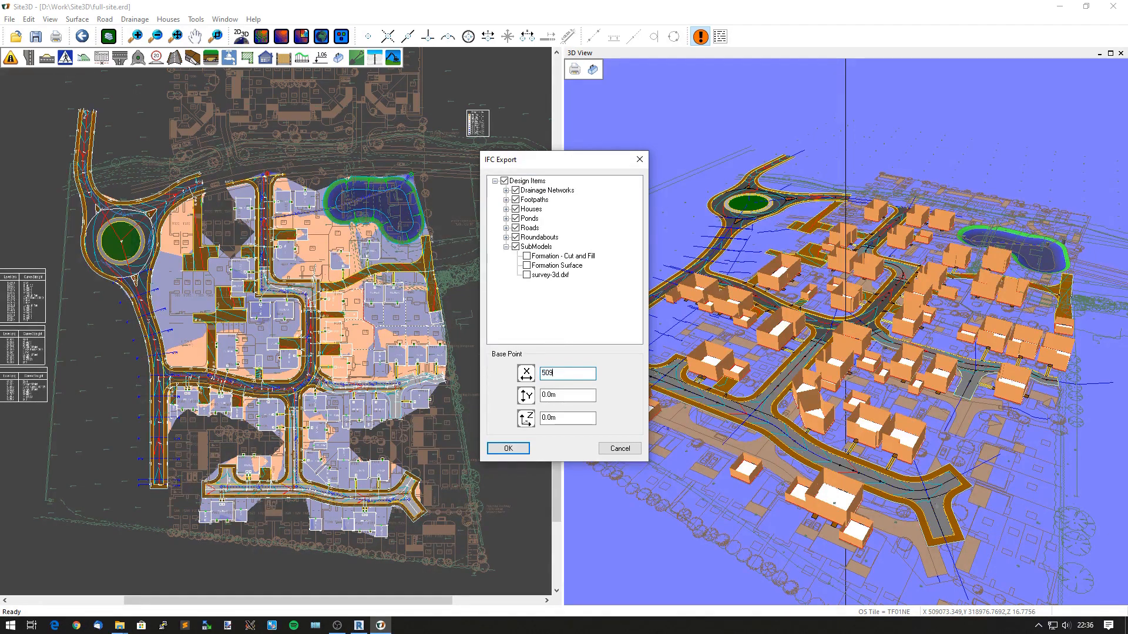
pyautogui.write('154.0m')
pyautogui.click(567, 394)
pyautogui.write('319036')
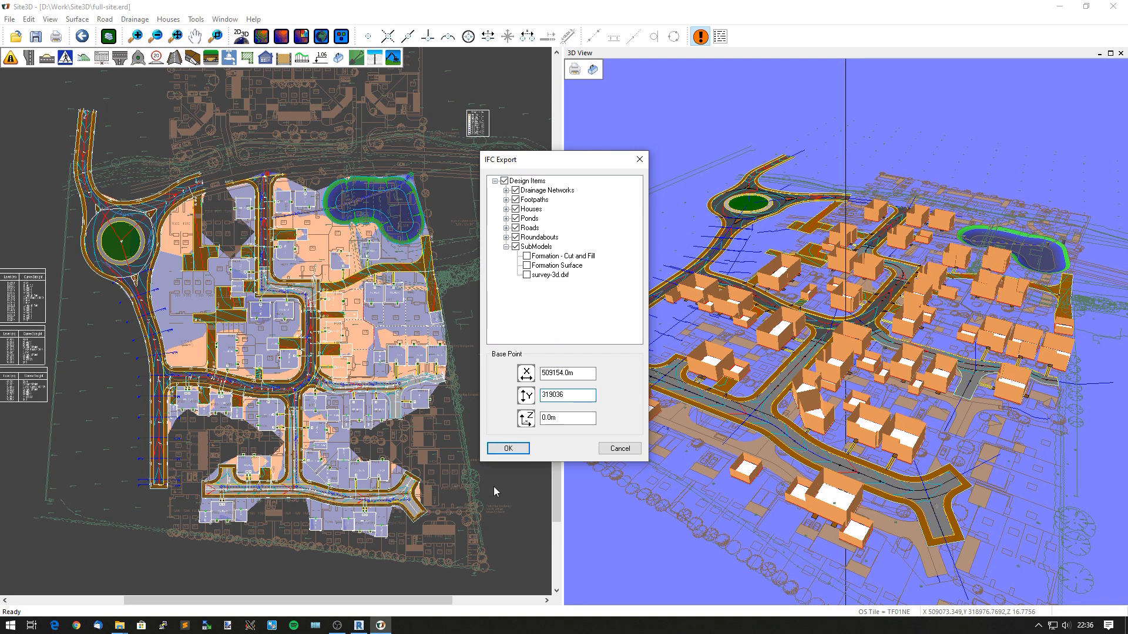
pyautogui.click(507, 447)
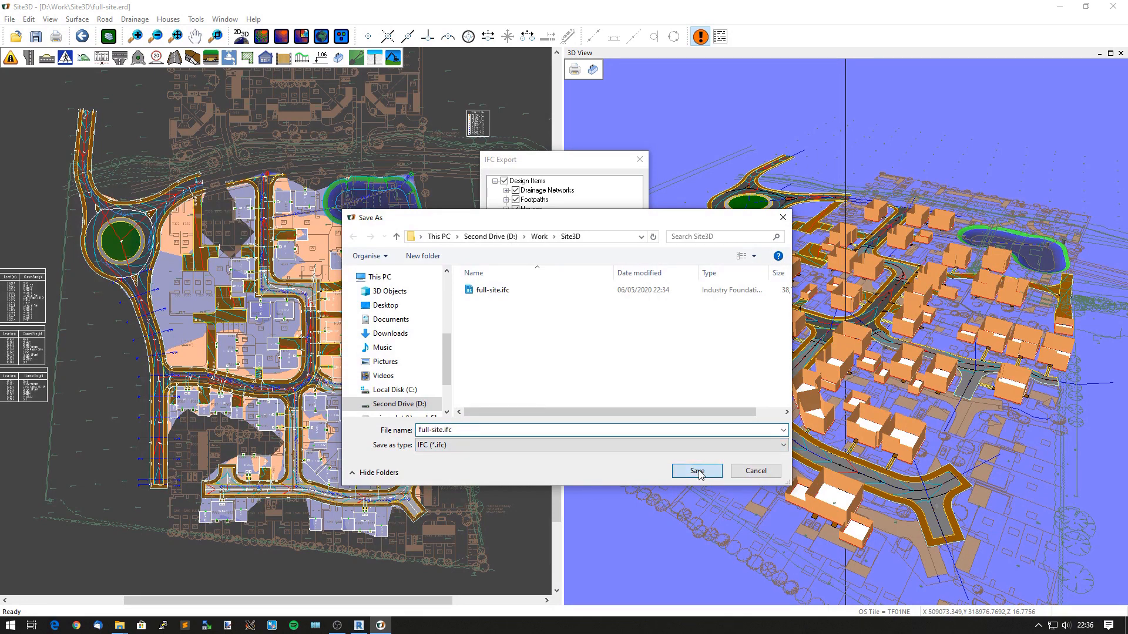
pyautogui.click(694, 470)
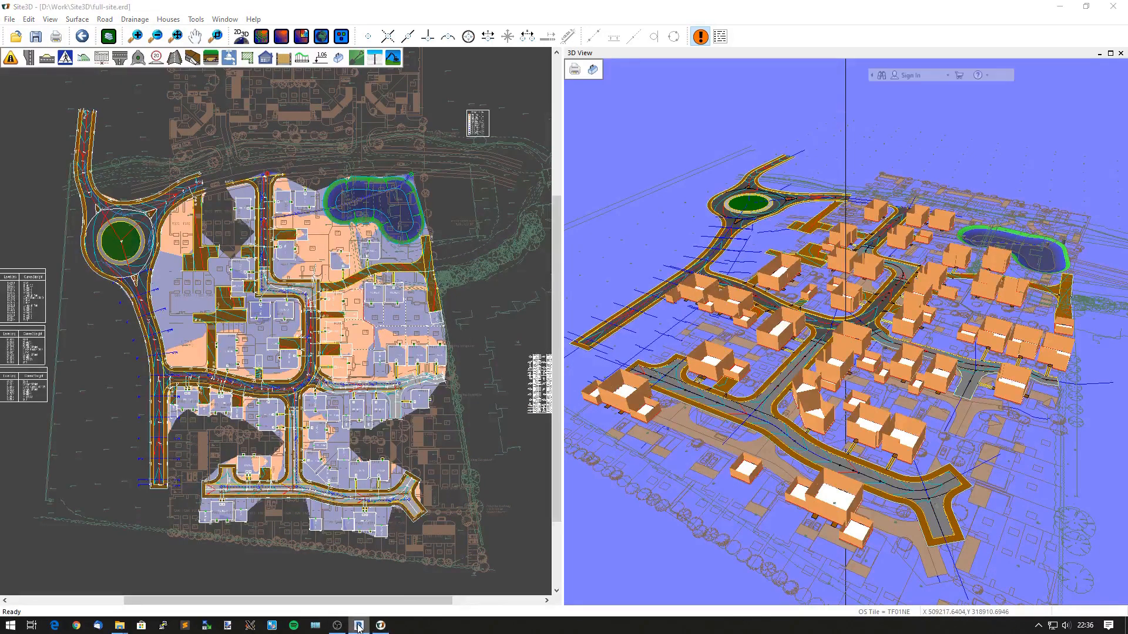
# - Switch to Revit and open full-site.ifc through File > Open > IFC
pyautogui.click(360, 625)
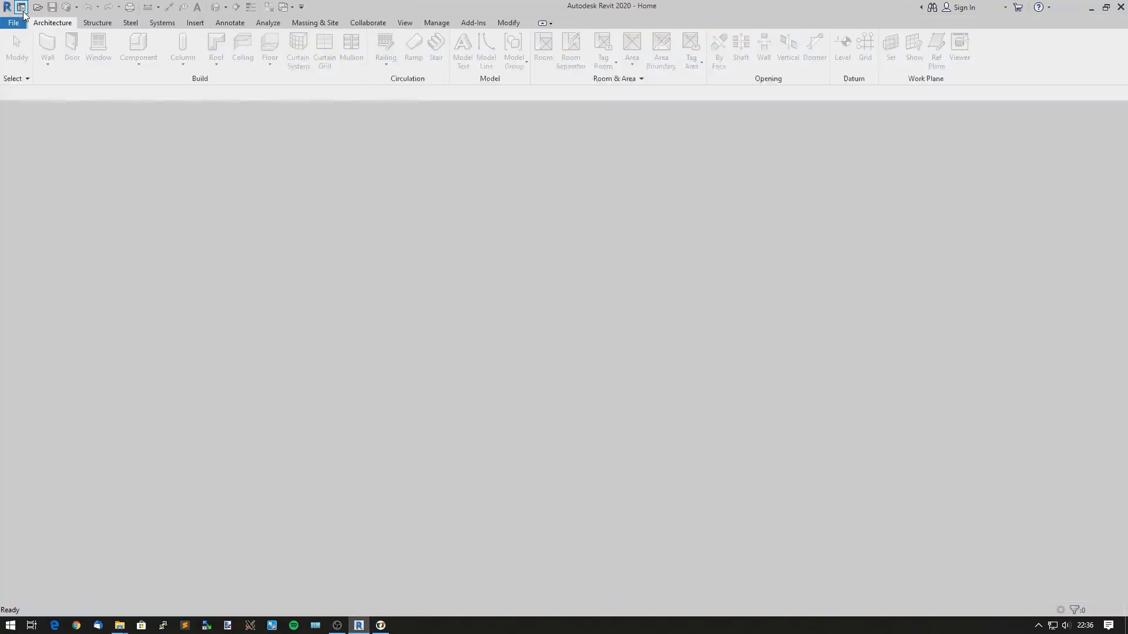
pyautogui.click(12, 22)
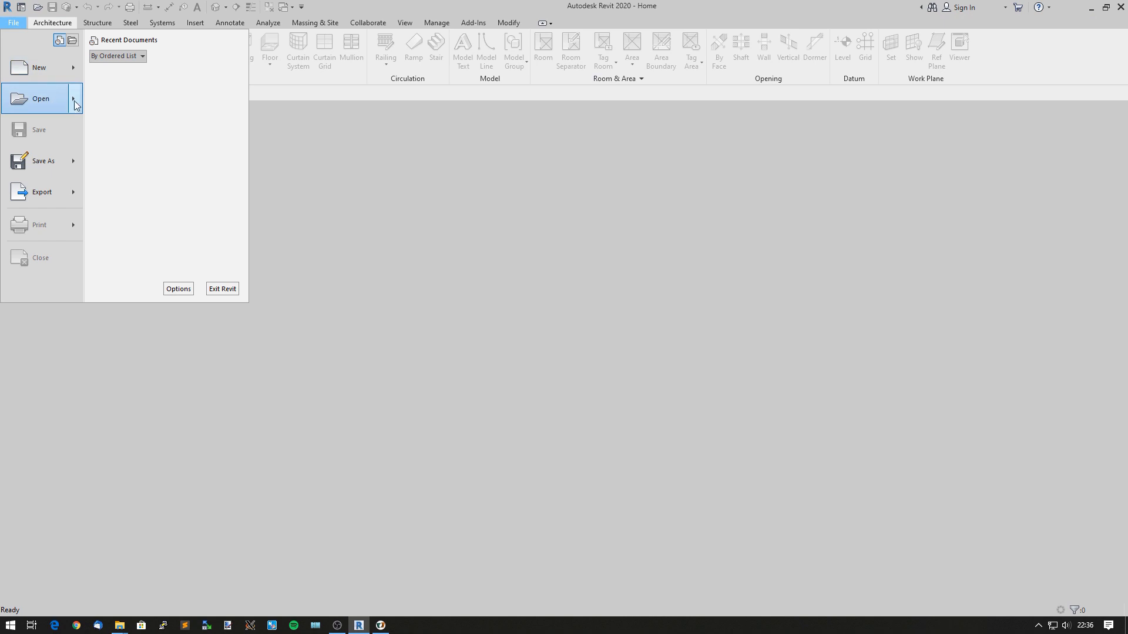
pyautogui.click(76, 98)
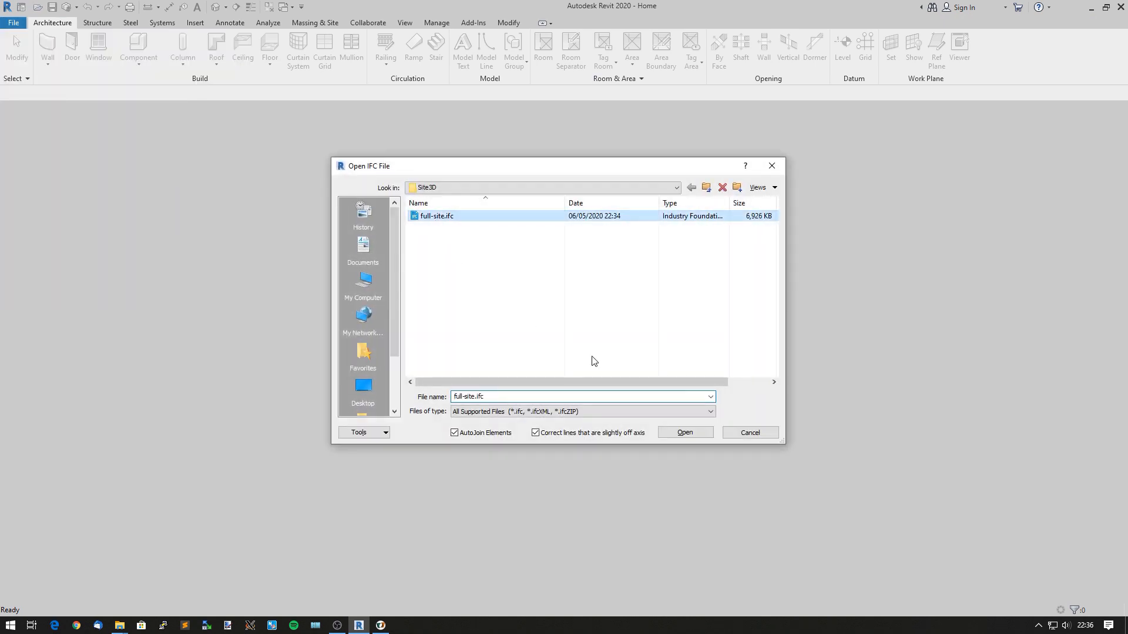
pyautogui.click(683, 433)
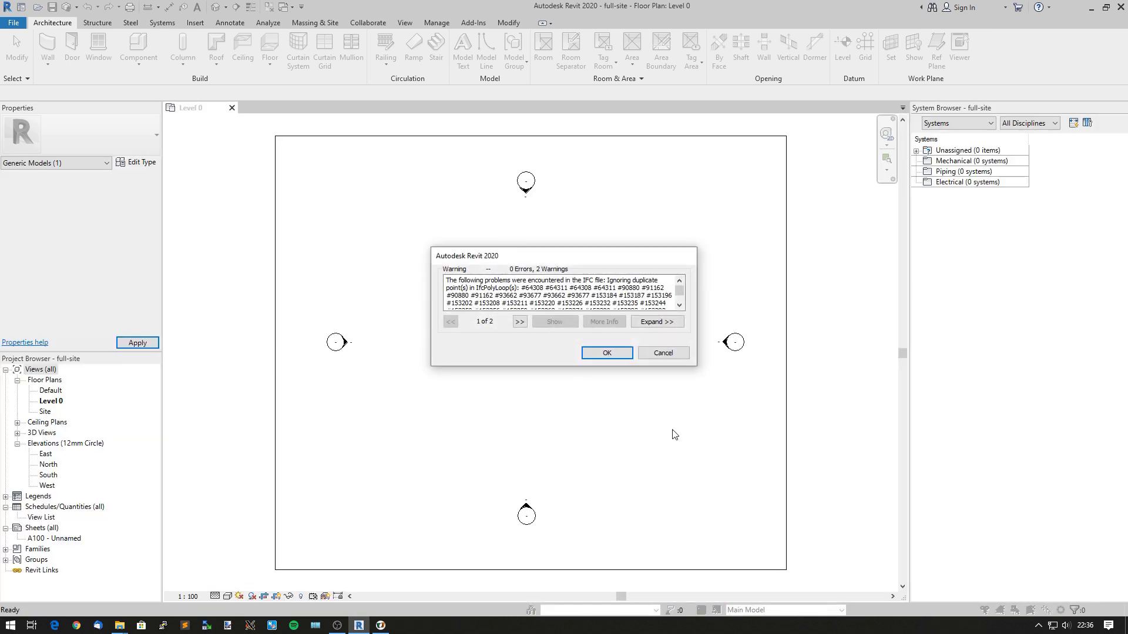
# - Dismiss the IFC import warning (0 errors, 2 warnings) leaving the Level 0 floor plan
pyautogui.click(606, 353)
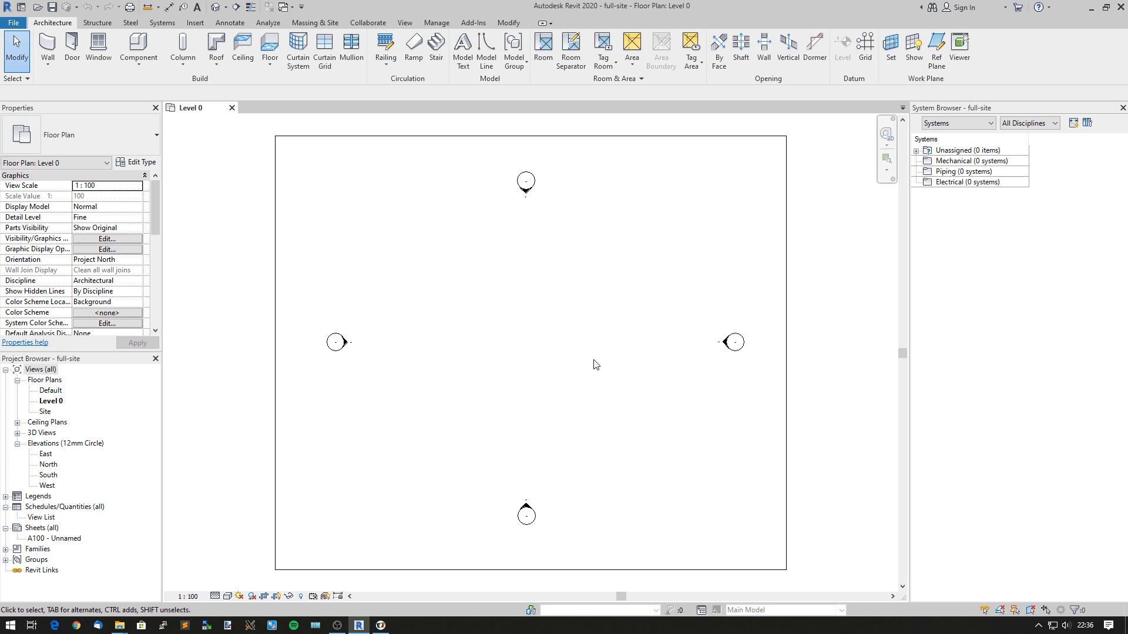
pyautogui.moveTo(565, 348)
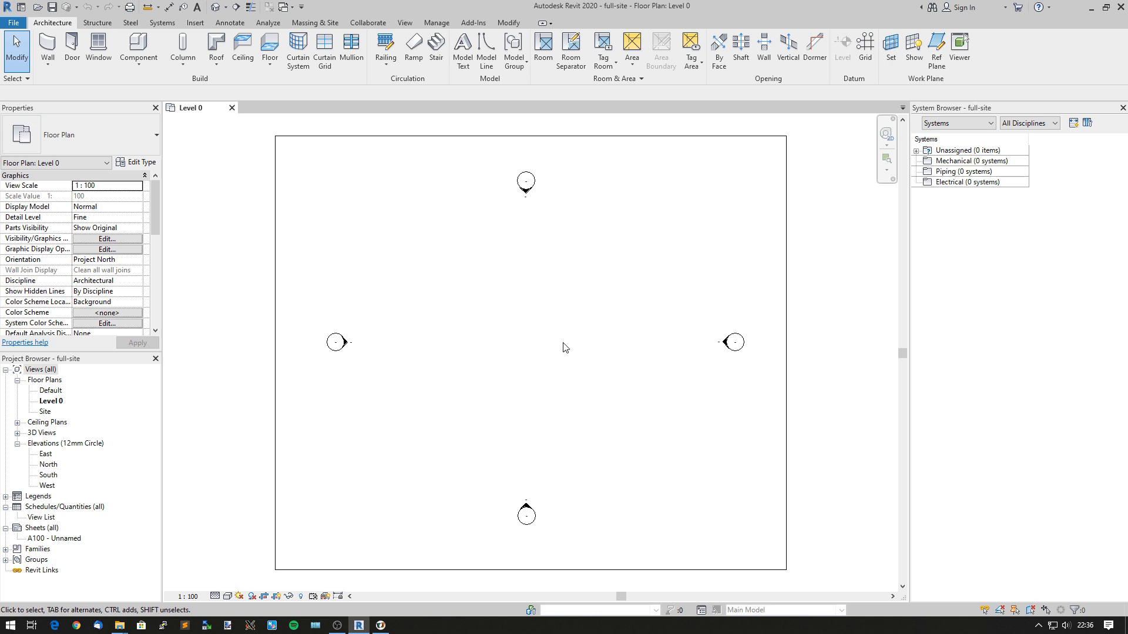
pyautogui.moveTo(103, 444)
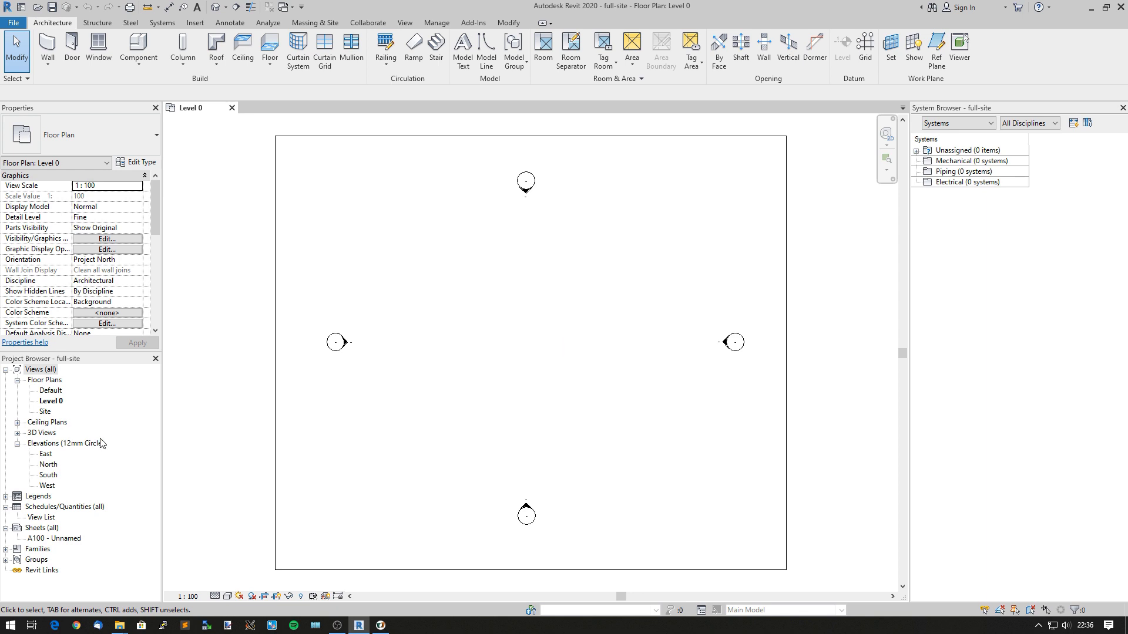